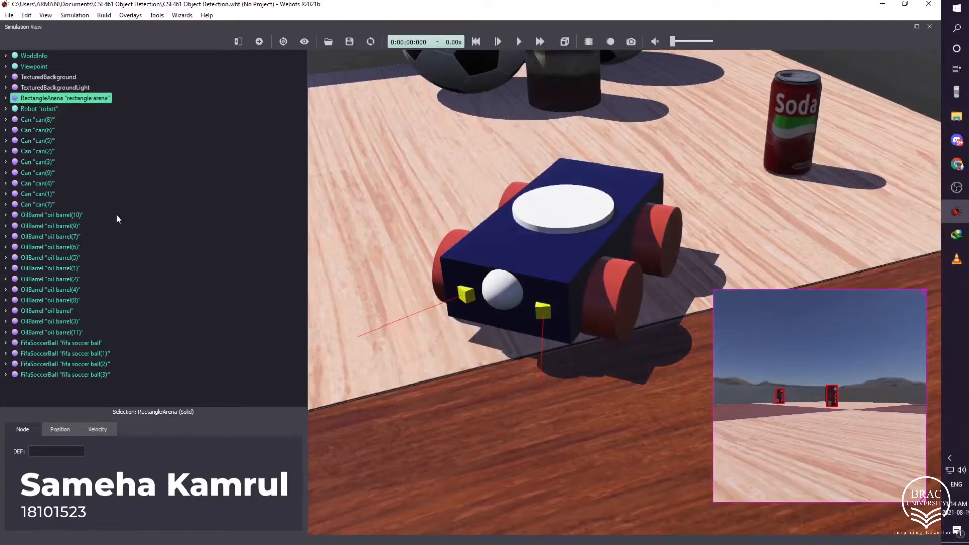
{"action": "mouse_move", "coordinate": [8, 118]}
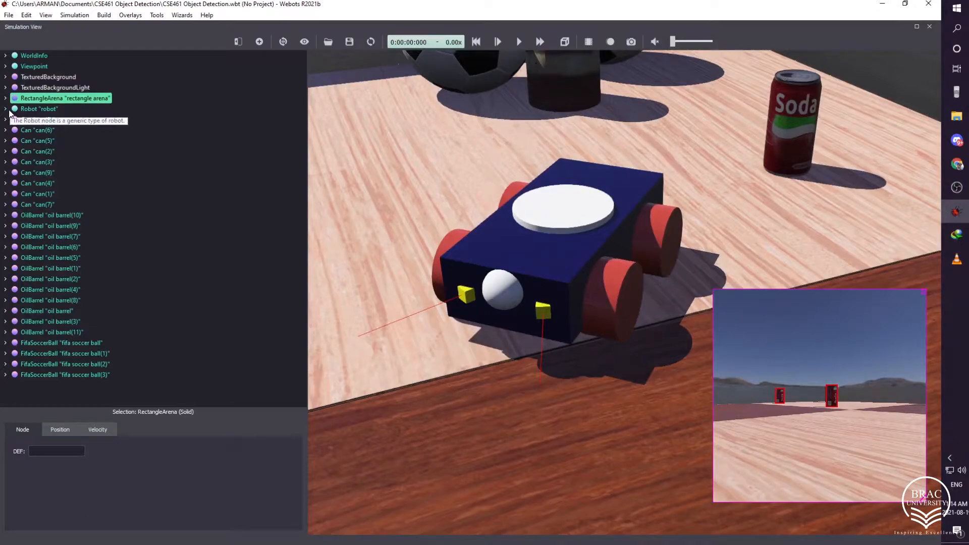
- Expand Robot "robot" and its children, then inspect the Body Shape box size
{"action": "left_click", "coordinate": [5, 109]}
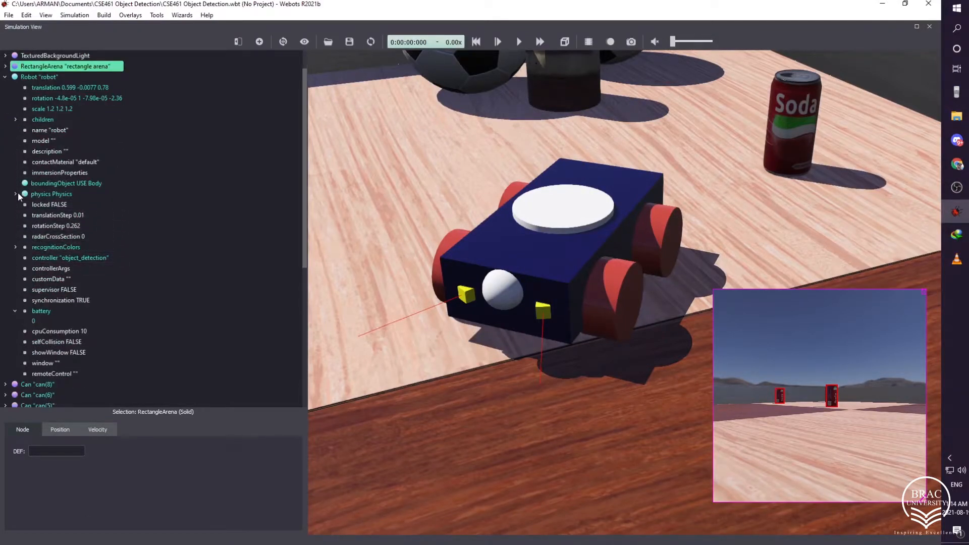
{"action": "left_click", "coordinate": [15, 119]}
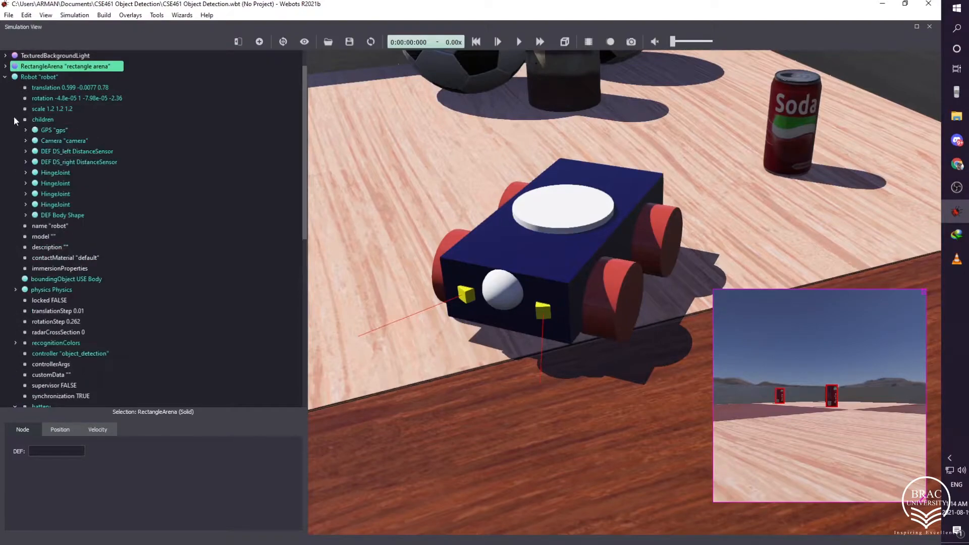
{"action": "left_click", "coordinate": [26, 215]}
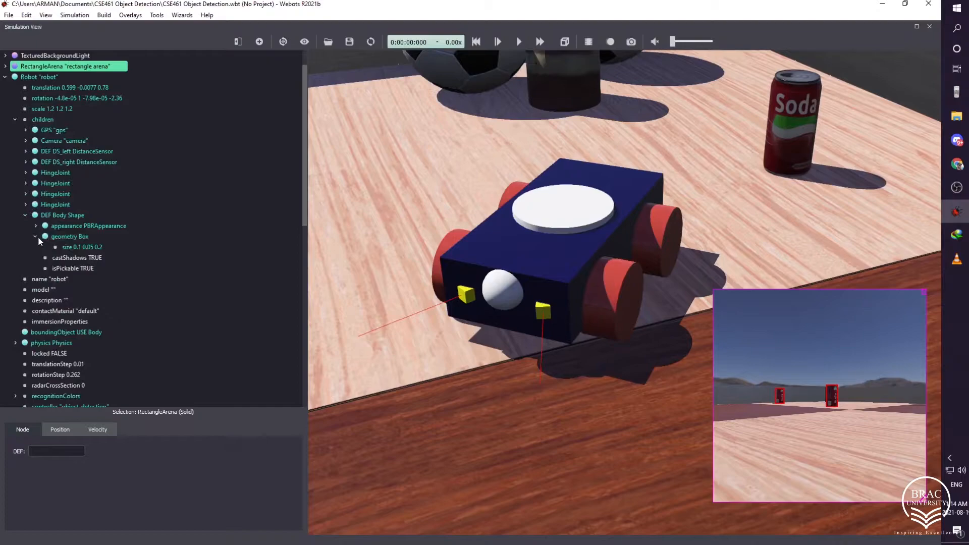
{"action": "mouse_move", "coordinate": [458, 278]}
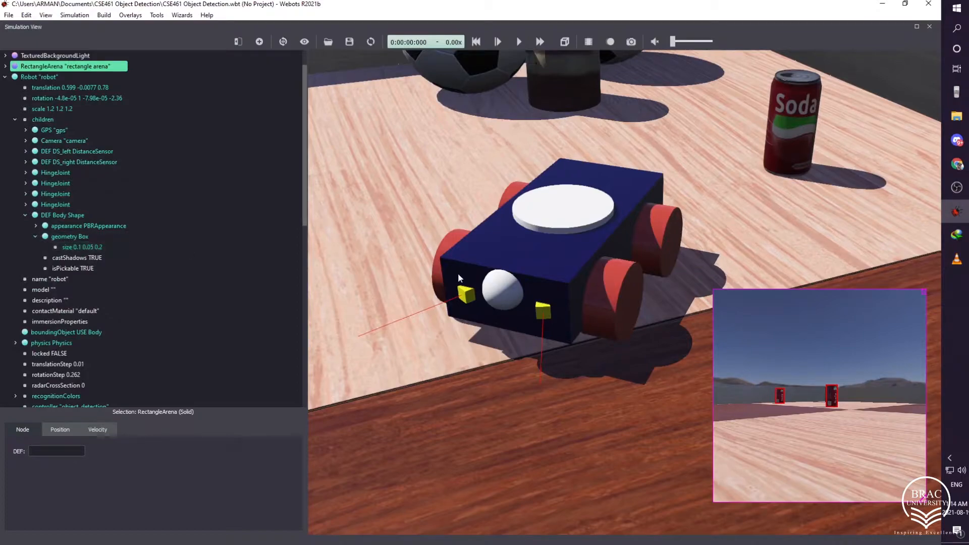
{"action": "left_click", "coordinate": [81, 247]}
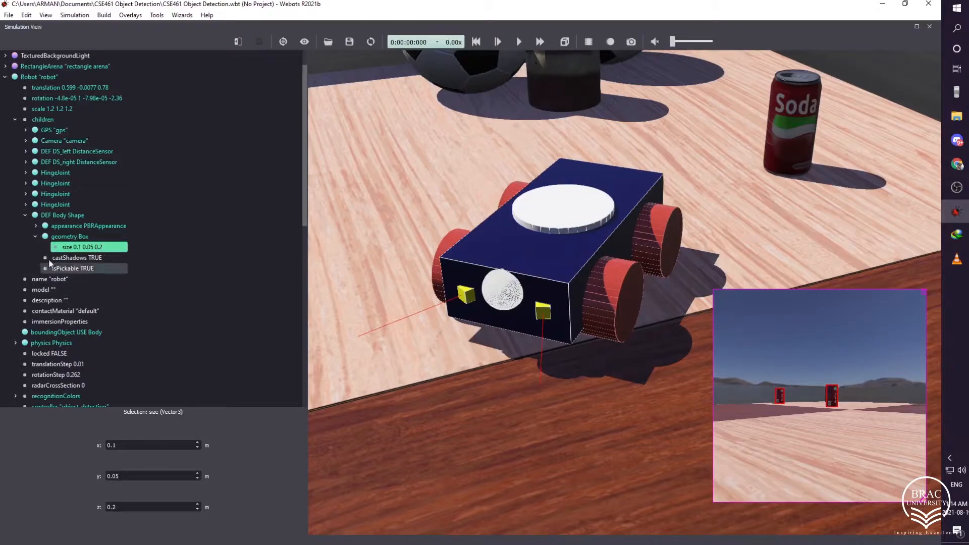
{"action": "mouse_move", "coordinate": [34, 236]}
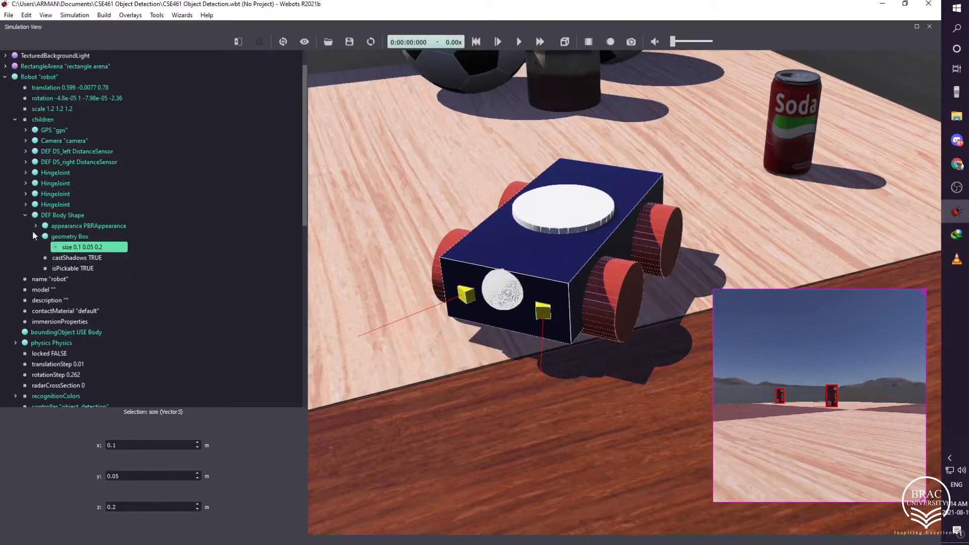
- Collapse the body shape and review the robot's boundingObject and physics fields
{"action": "left_click", "coordinate": [25, 215]}
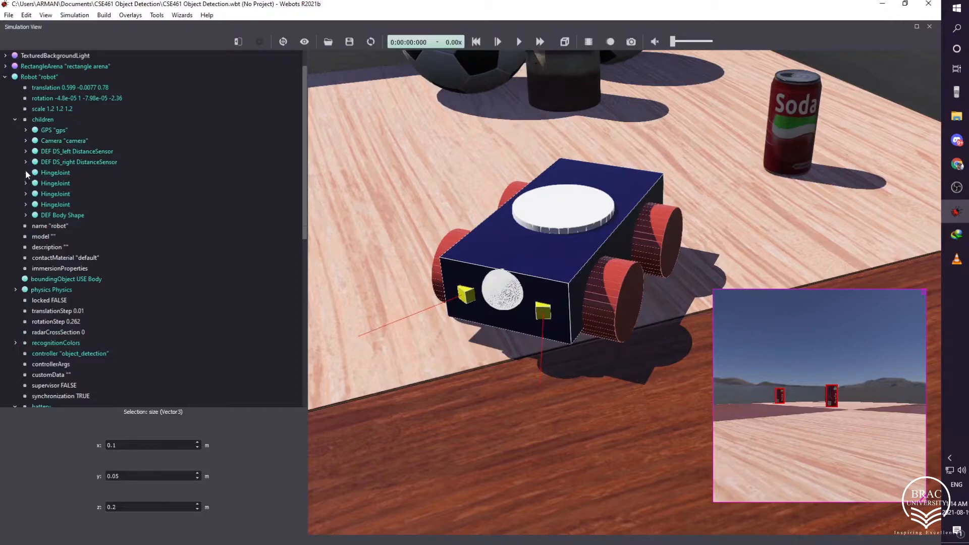
{"action": "left_click", "coordinate": [66, 278]}
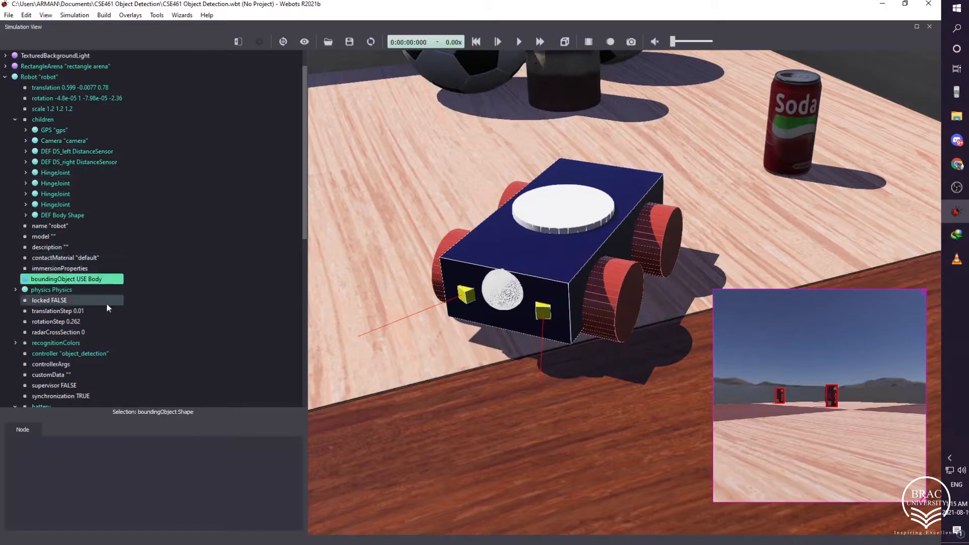
{"action": "left_click", "coordinate": [52, 289]}
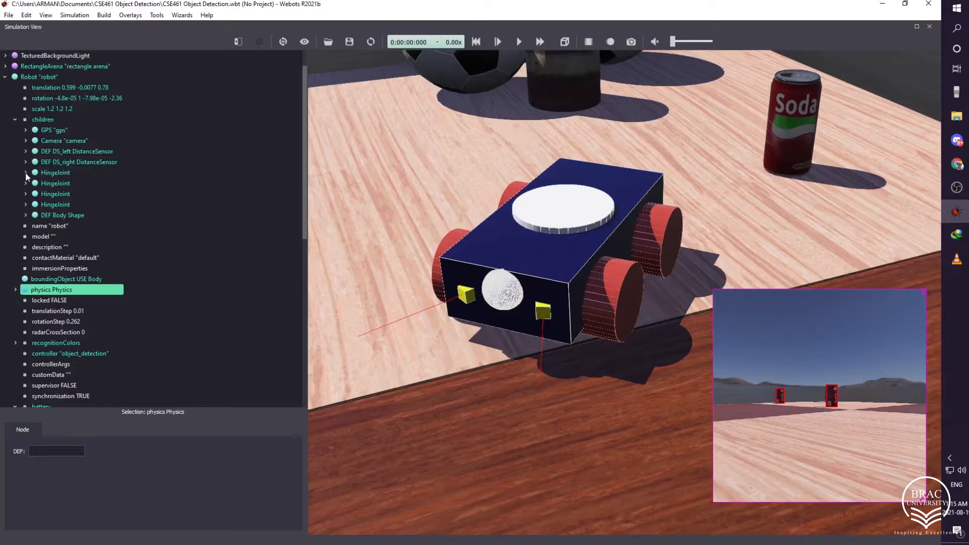
{"action": "left_click", "coordinate": [26, 172]}
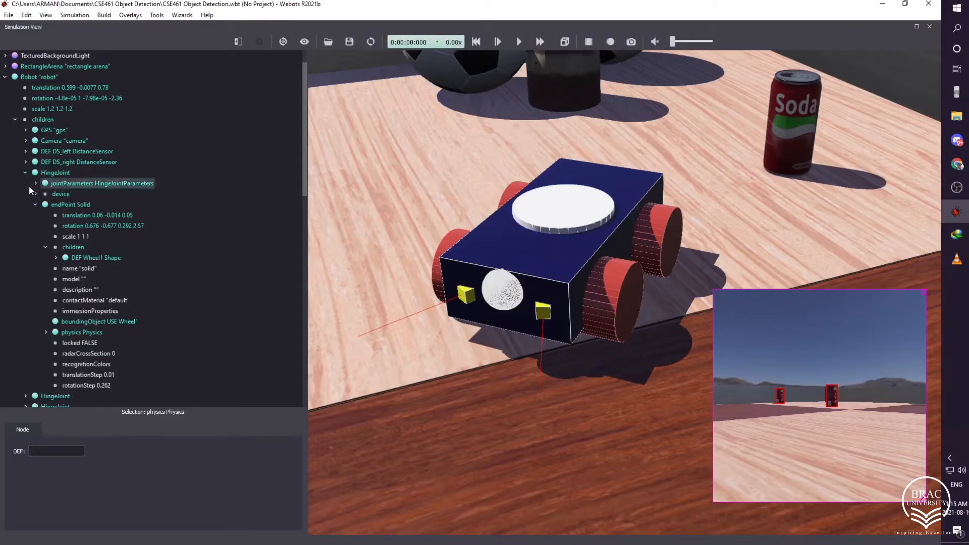
{"action": "left_click", "coordinate": [36, 194]}
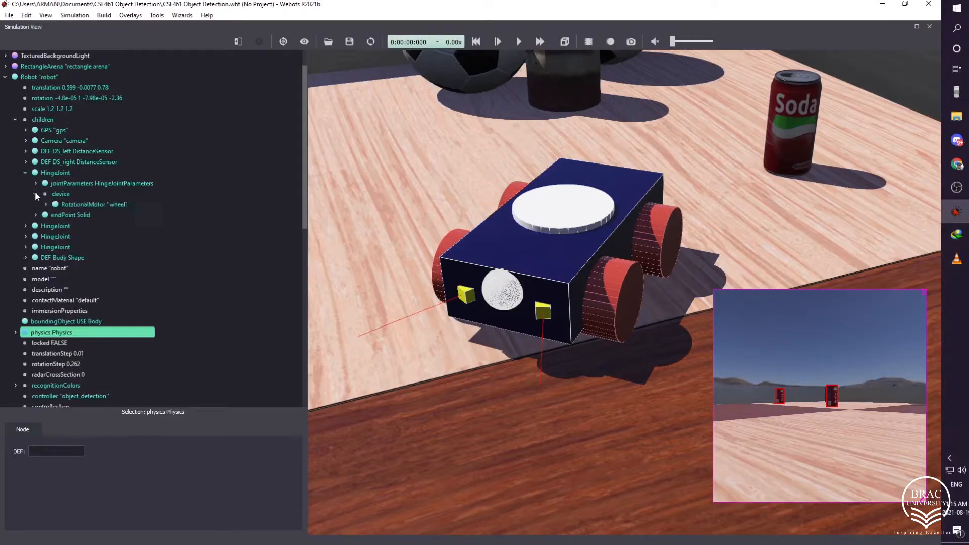
{"action": "left_click", "coordinate": [36, 194]}
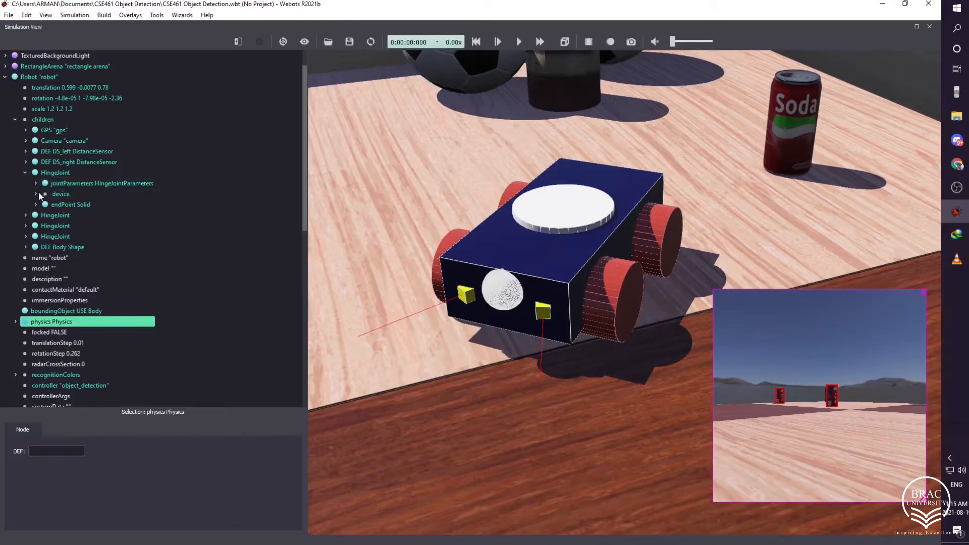
{"action": "left_click", "coordinate": [36, 194]}
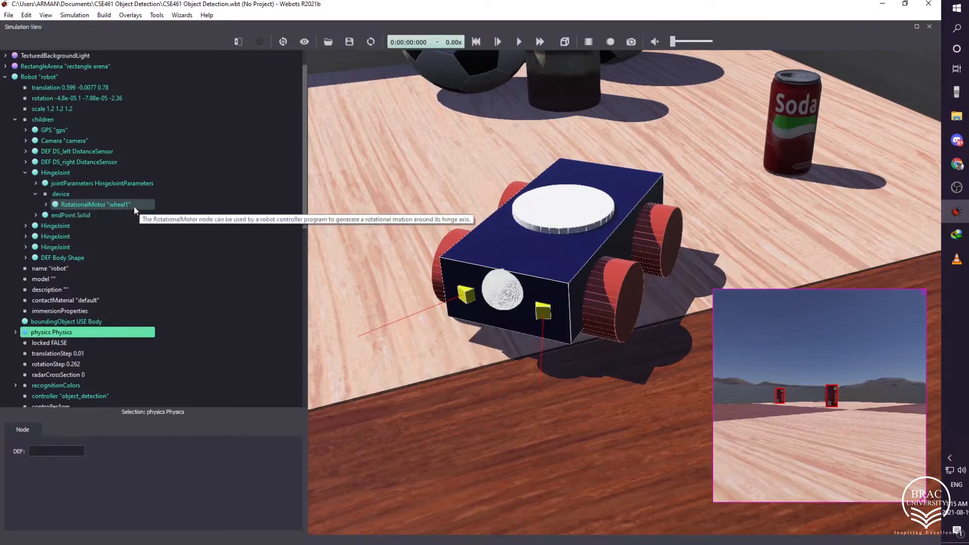
{"action": "left_click", "coordinate": [36, 214]}
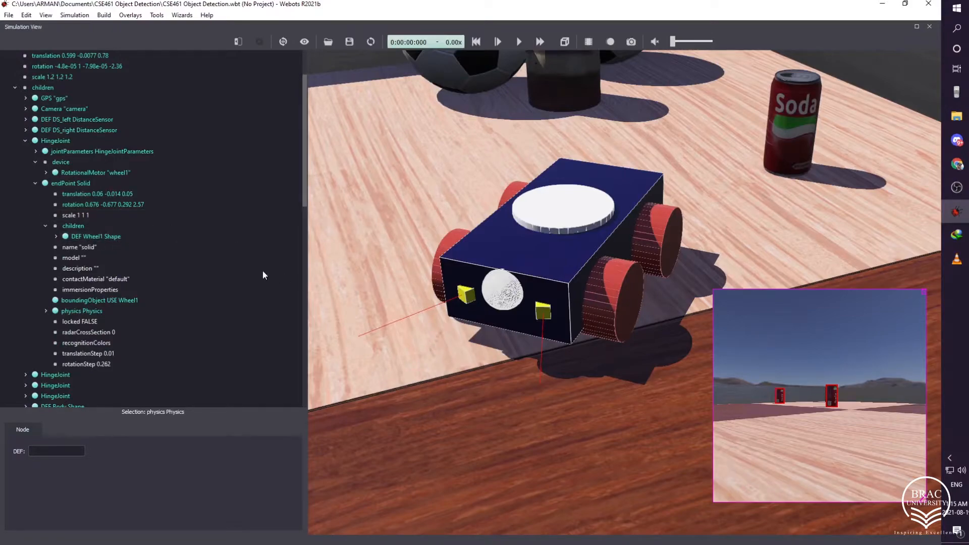
{"action": "left_click", "coordinate": [75, 215]}
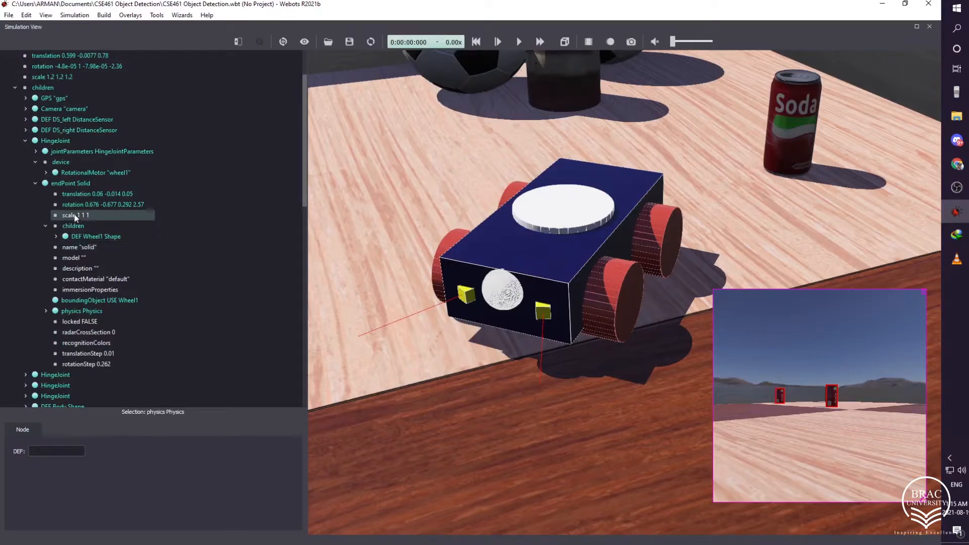
{"action": "left_click", "coordinate": [97, 193]}
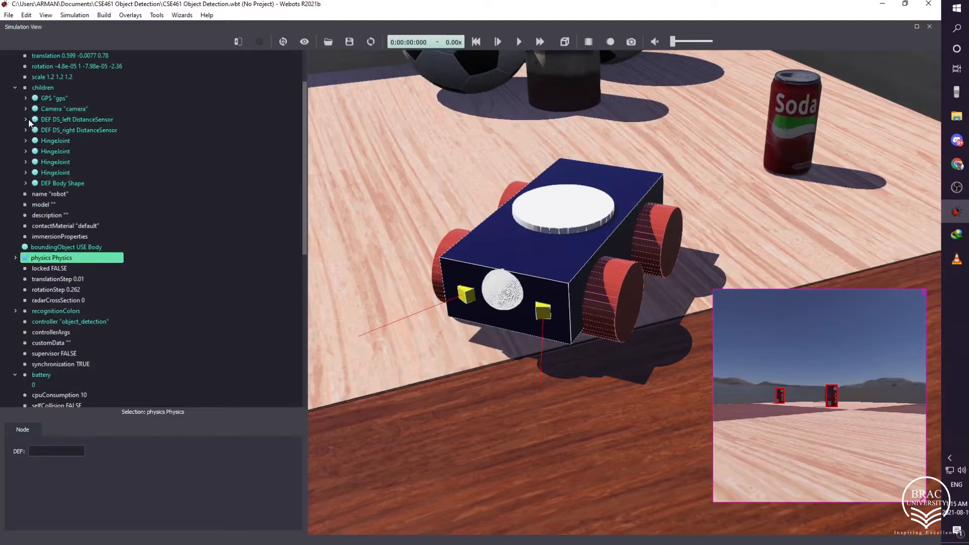
- Expand DEF DS_left DistanceSensor to view fields like numberOfRays 1 and aperture 1.57
{"action": "left_click", "coordinate": [26, 119]}
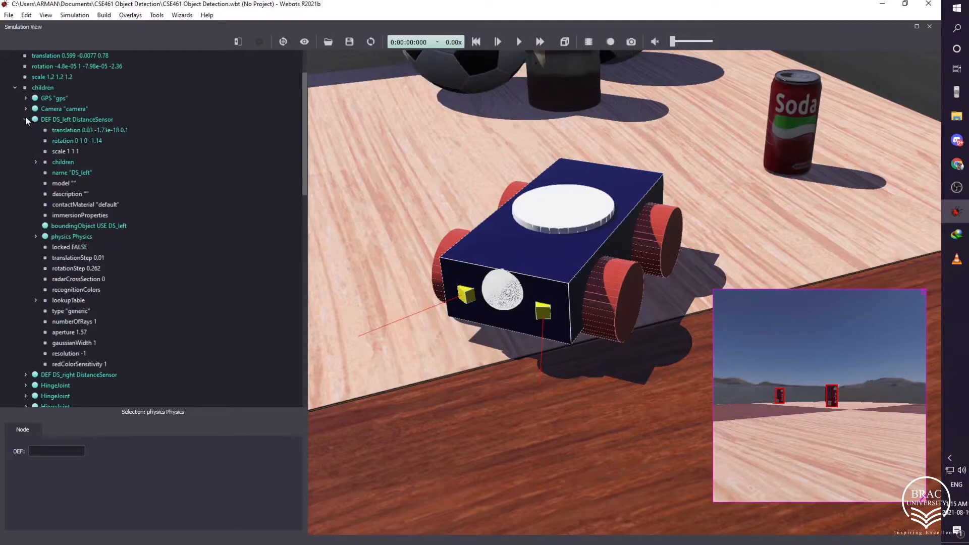
{"action": "left_click", "coordinate": [53, 98]}
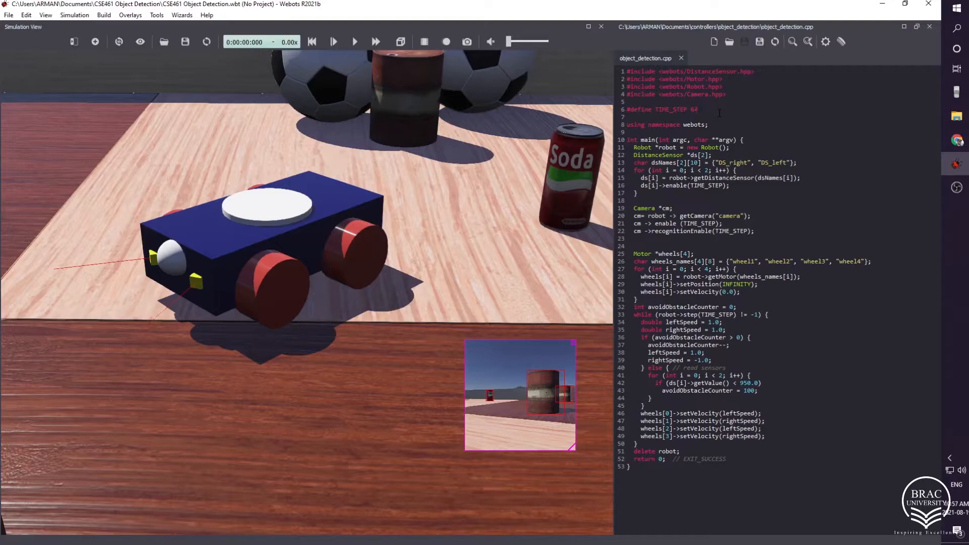
- Highlight the TIME_STEP, sensor-enable and avoidance-counter lines in object_detection.cpp
{"action": "double_click", "coordinate": [660, 109]}
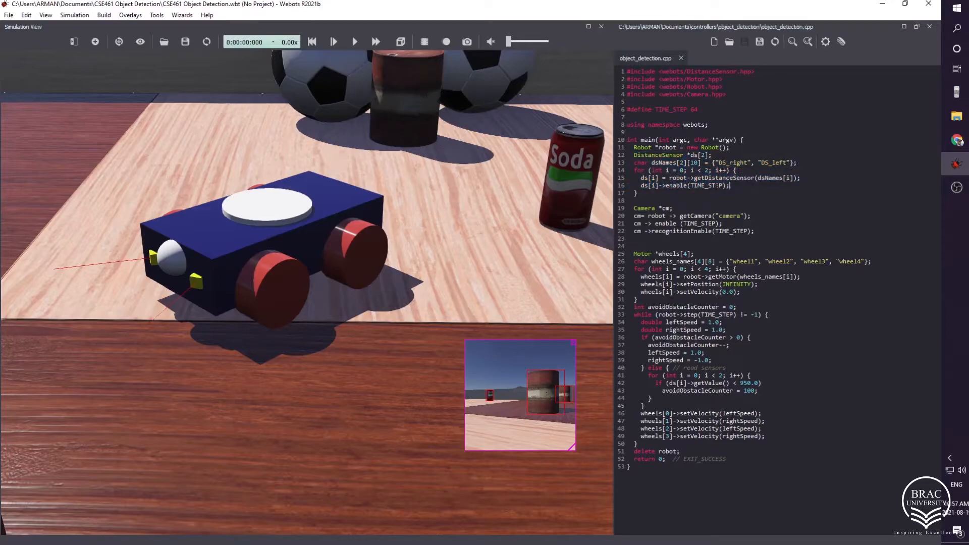
{"action": "double_click", "coordinate": [702, 186]}
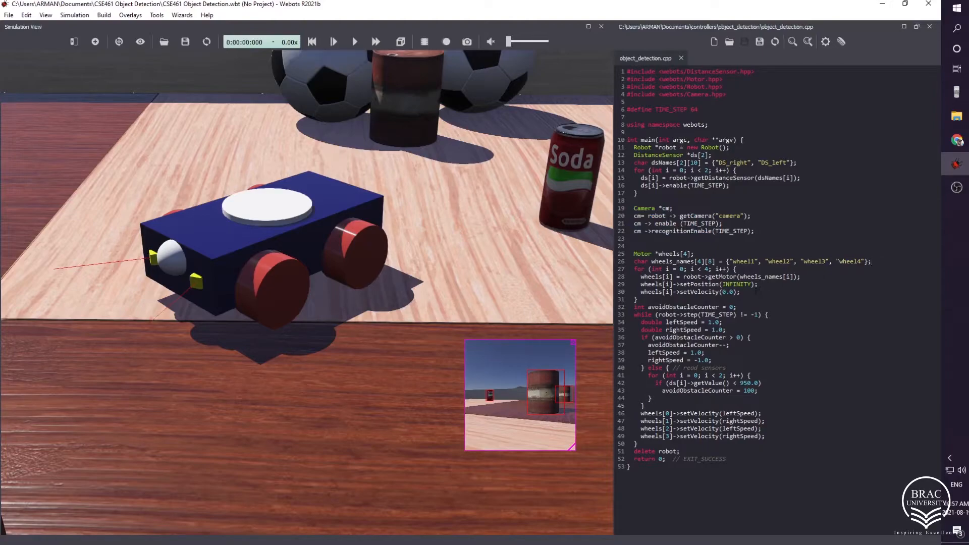
{"action": "double_click", "coordinate": [690, 292]}
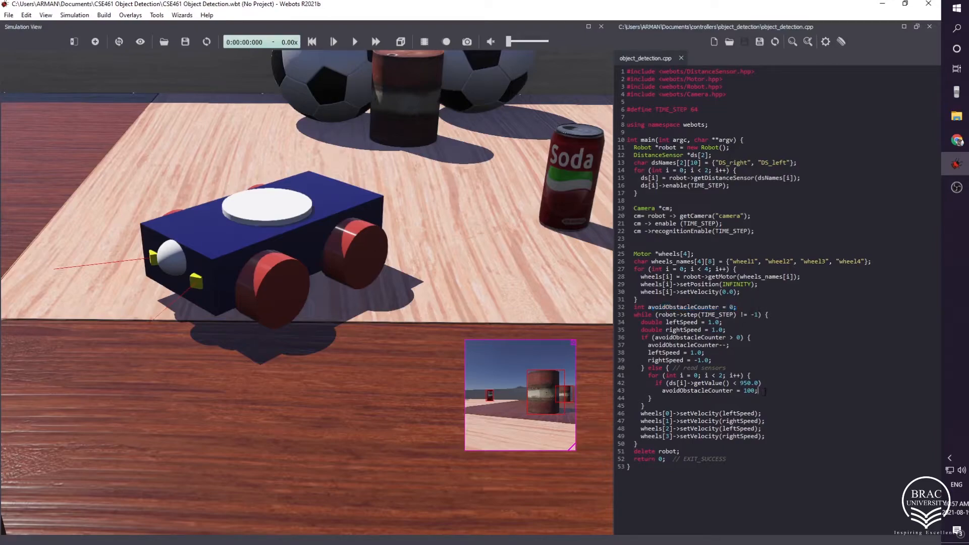
{"action": "double_click", "coordinate": [707, 390]}
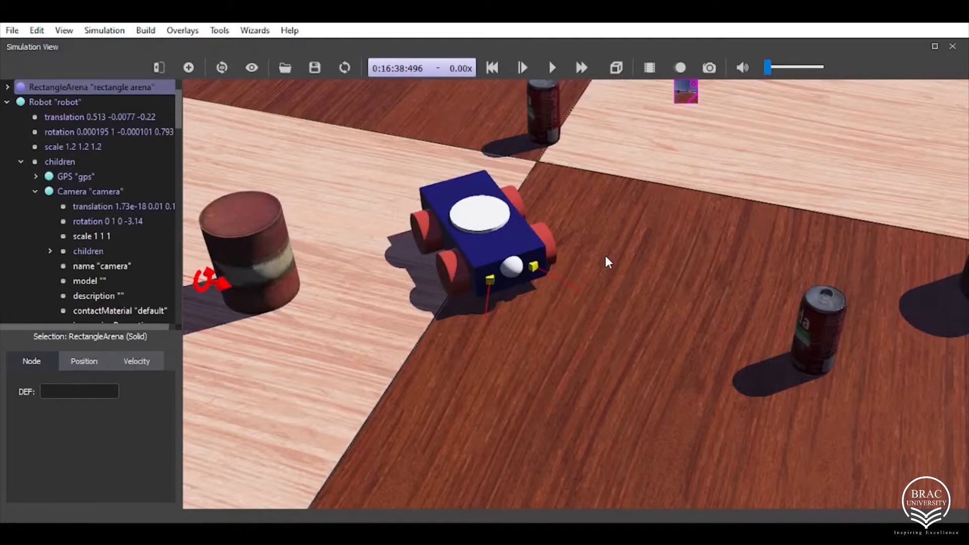
{"action": "mouse_move", "coordinate": [631, 364]}
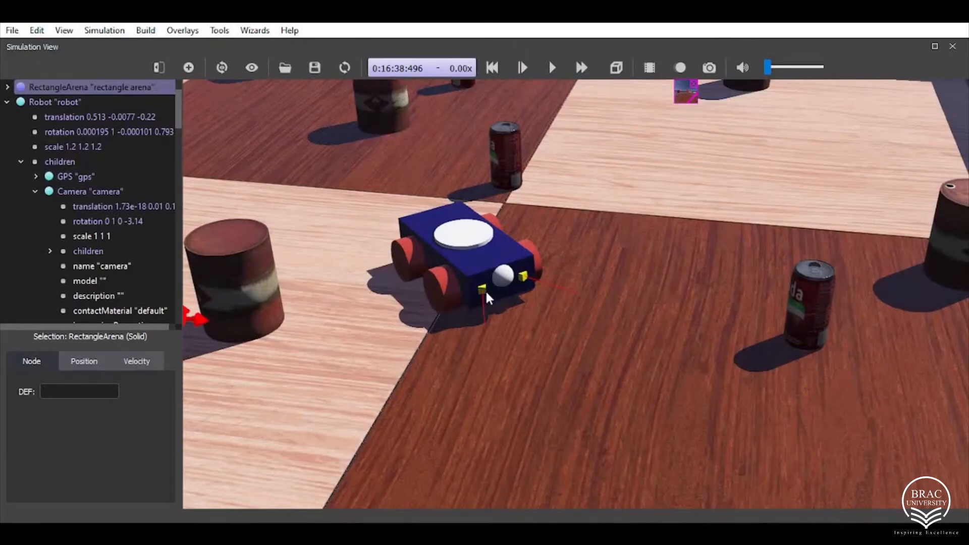
{"action": "left_click", "coordinate": [99, 295]}
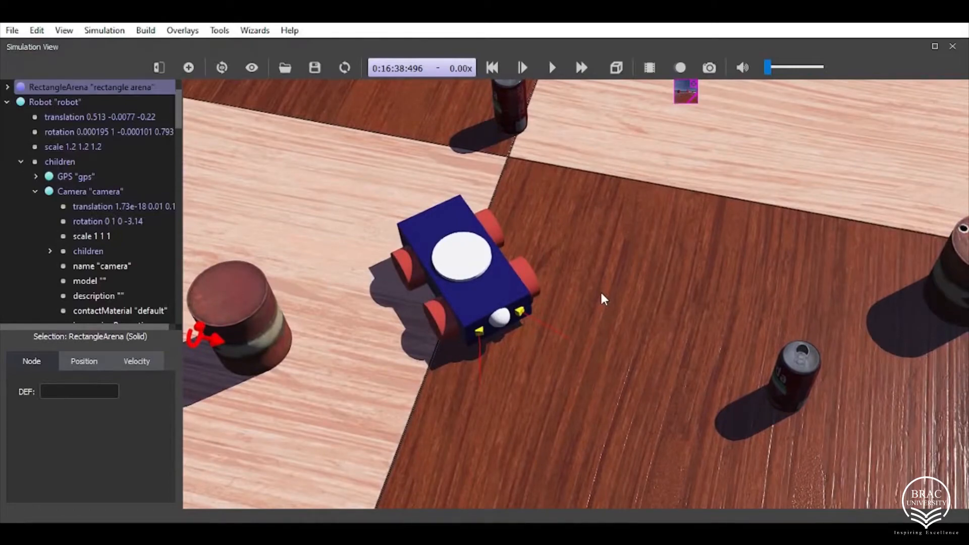
{"action": "mouse_move", "coordinate": [510, 365]}
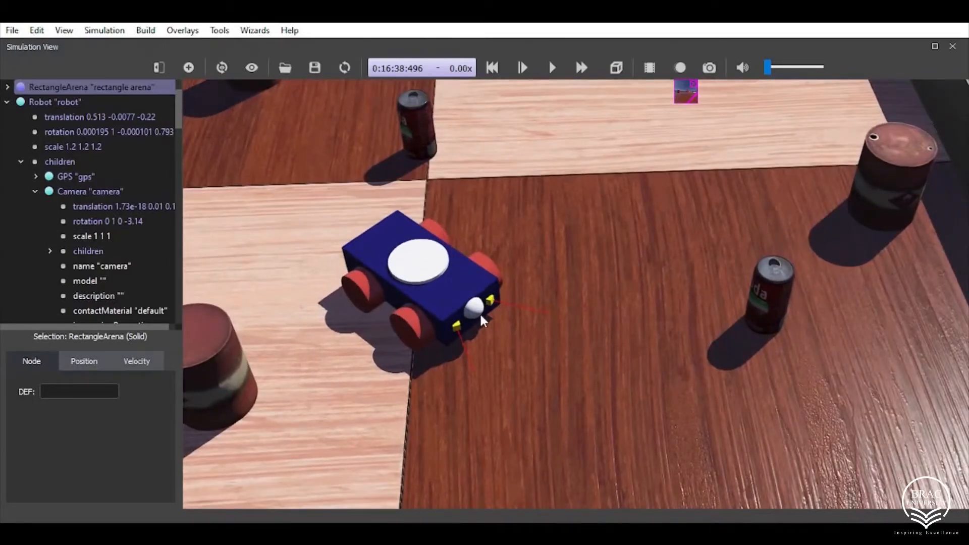
{"action": "left_click", "coordinate": [90, 191]}
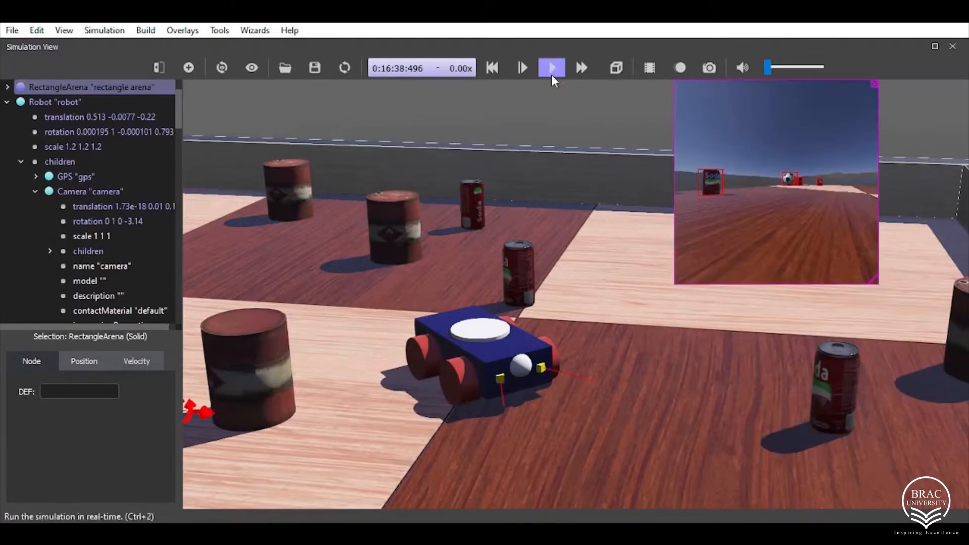
- Run the simulation in real time from the toolbar
{"action": "left_click", "coordinate": [550, 68]}
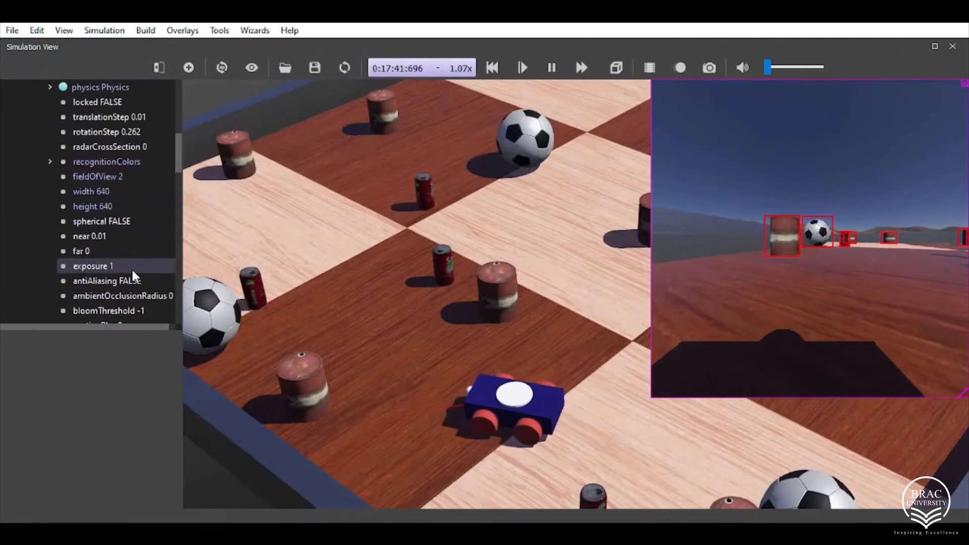
{"action": "scroll", "scroll_direction": "down", "scroll_amount": 3}
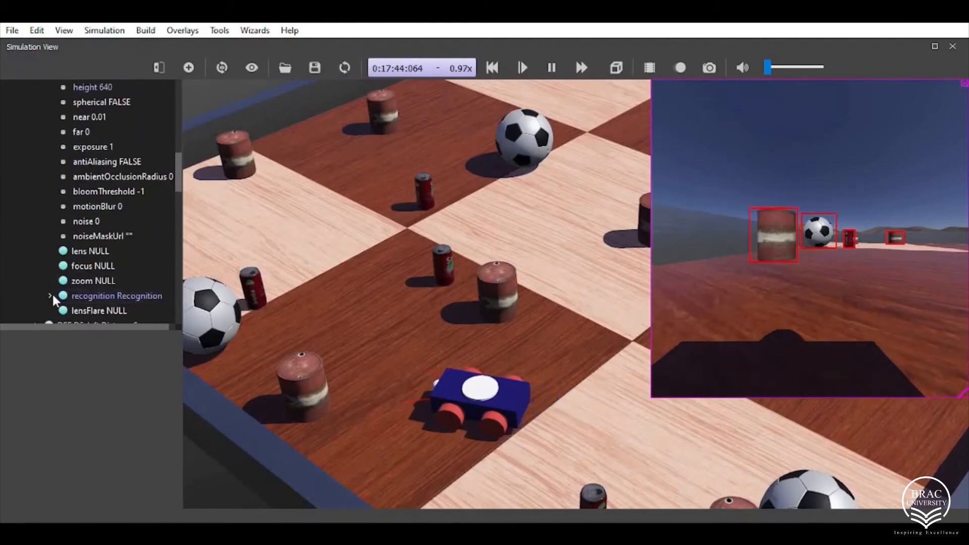
{"action": "left_click", "coordinate": [50, 295]}
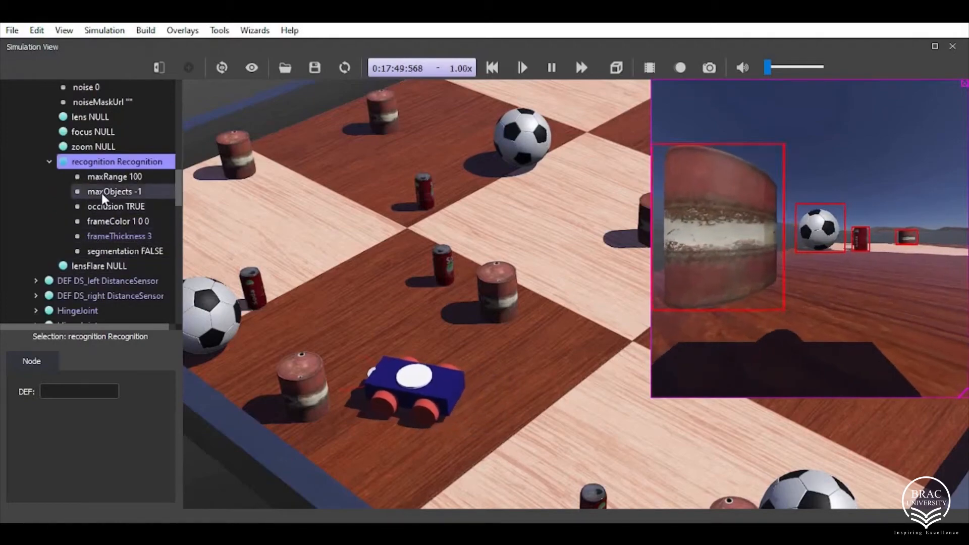
{"action": "left_click", "coordinate": [47, 161]}
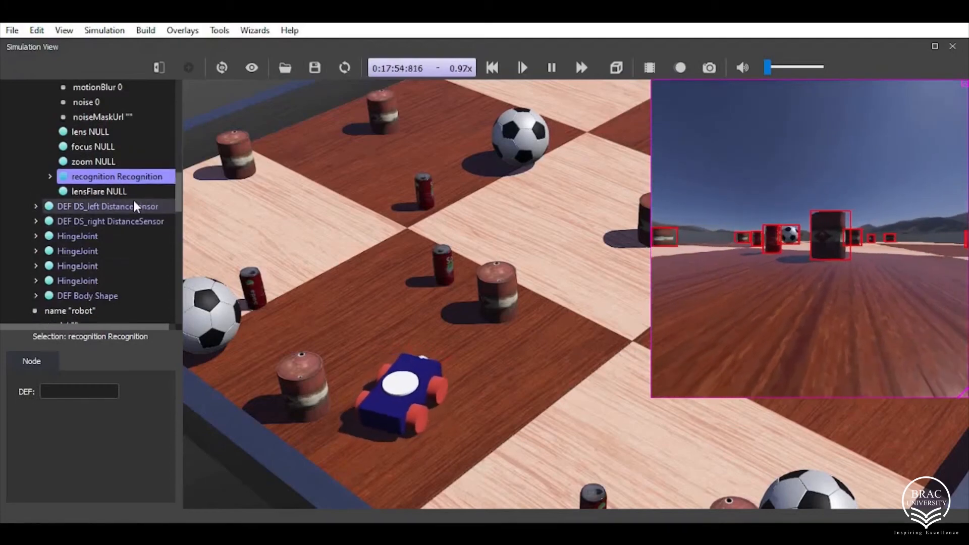
{"action": "left_click", "coordinate": [99, 161]}
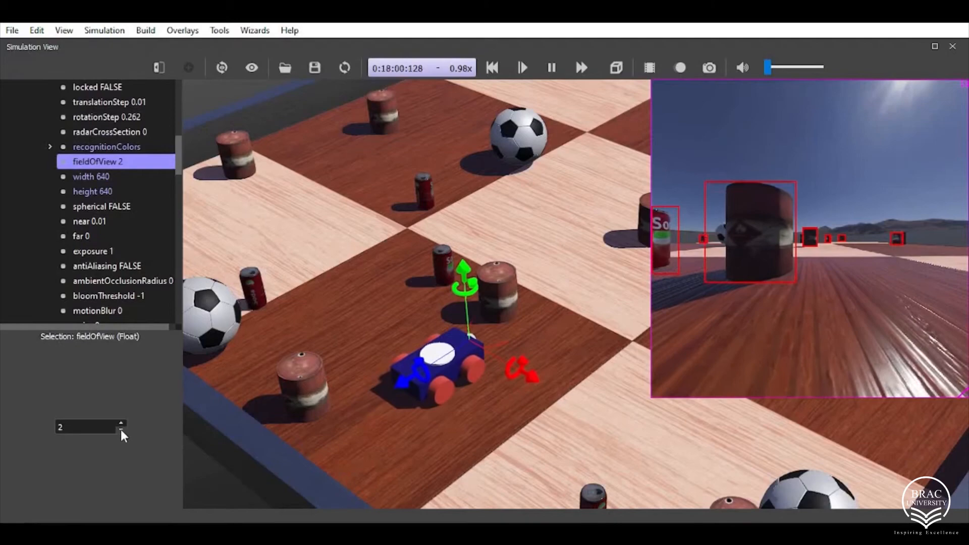
- Lower the camera fieldOfView from 2 to 1, then check its width and height fields
{"action": "left_click", "coordinate": [121, 430]}
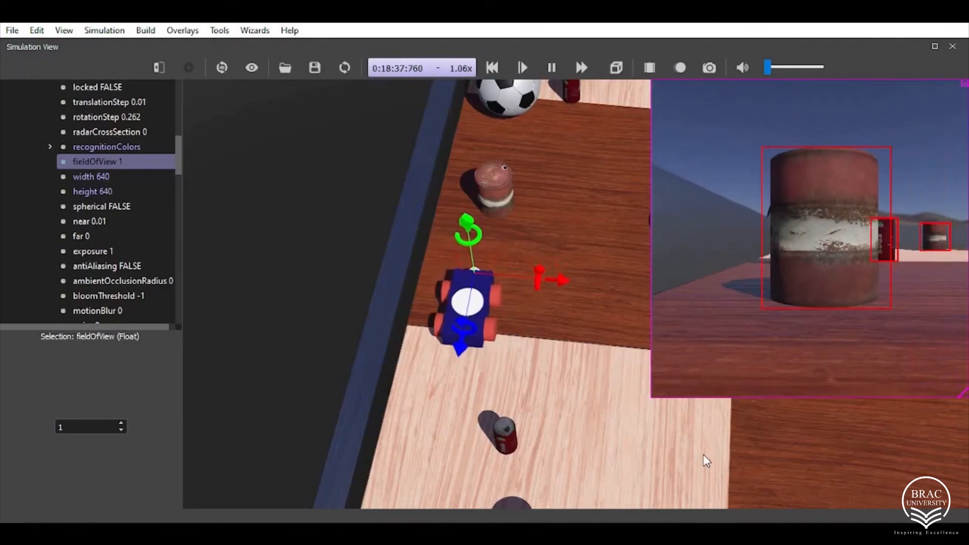
{"action": "left_click", "coordinate": [91, 176]}
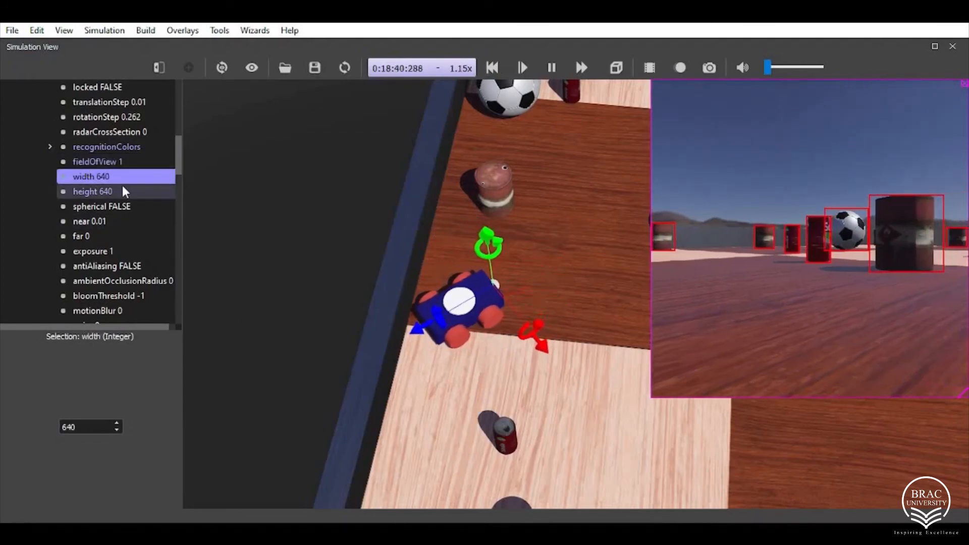
{"action": "left_click", "coordinate": [93, 191]}
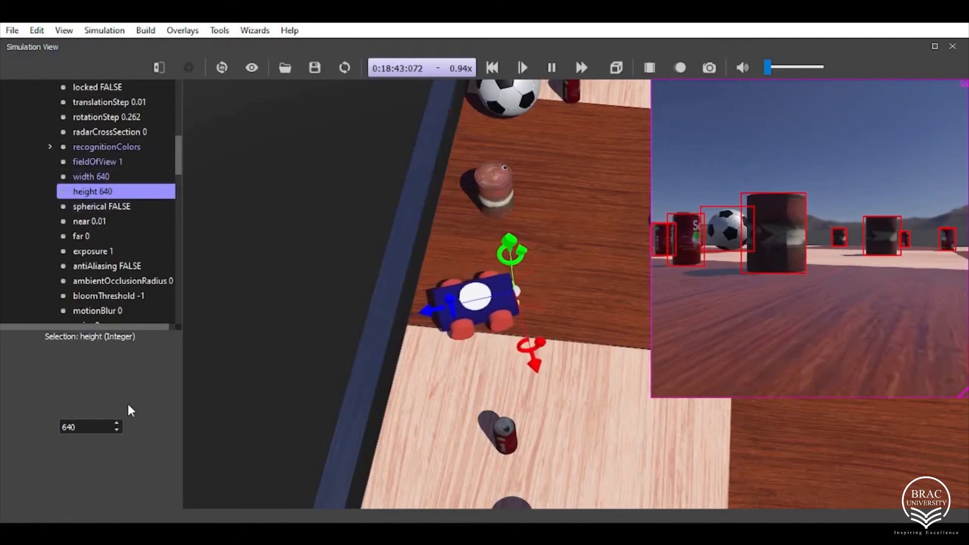